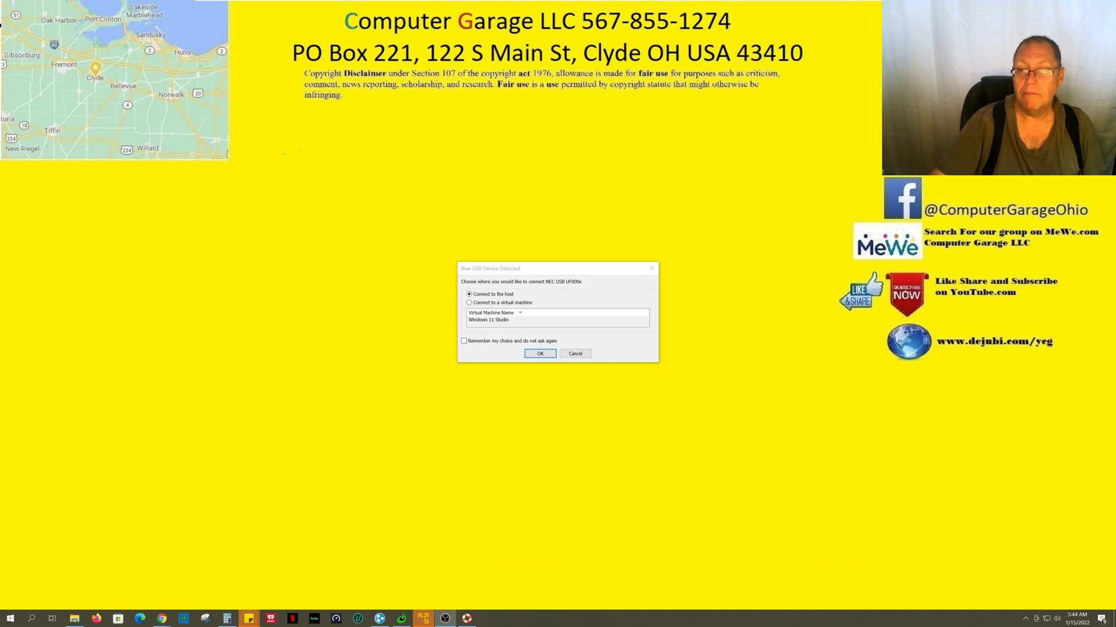
mouse_move(547, 294)
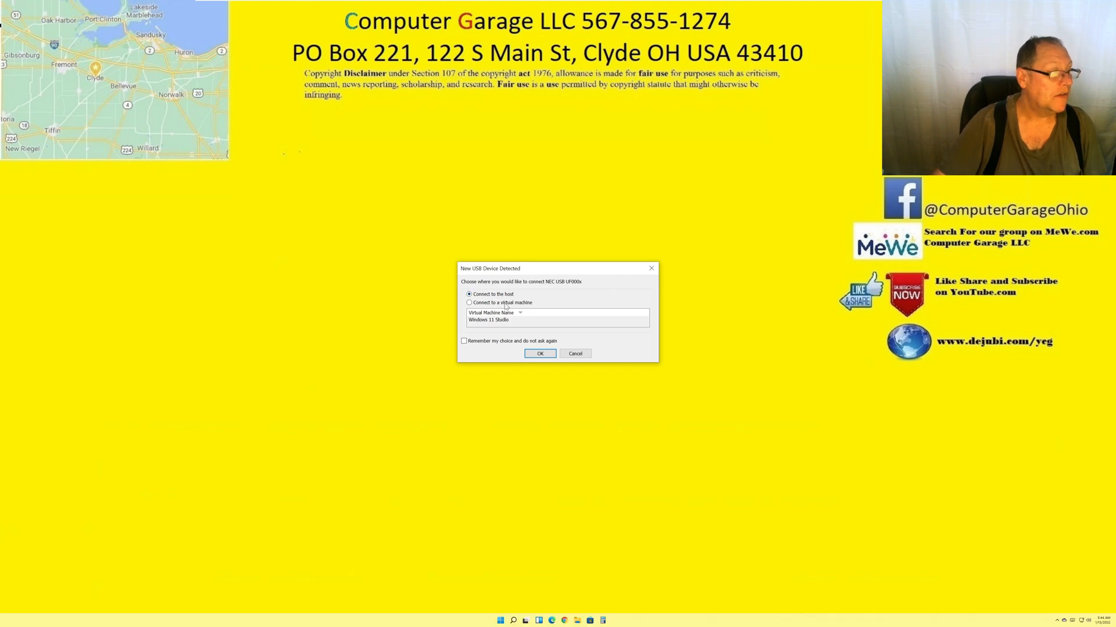
Step: Connect the new NEC USB device to the Windows 11 Studio virtual machine
left_click(469, 302)
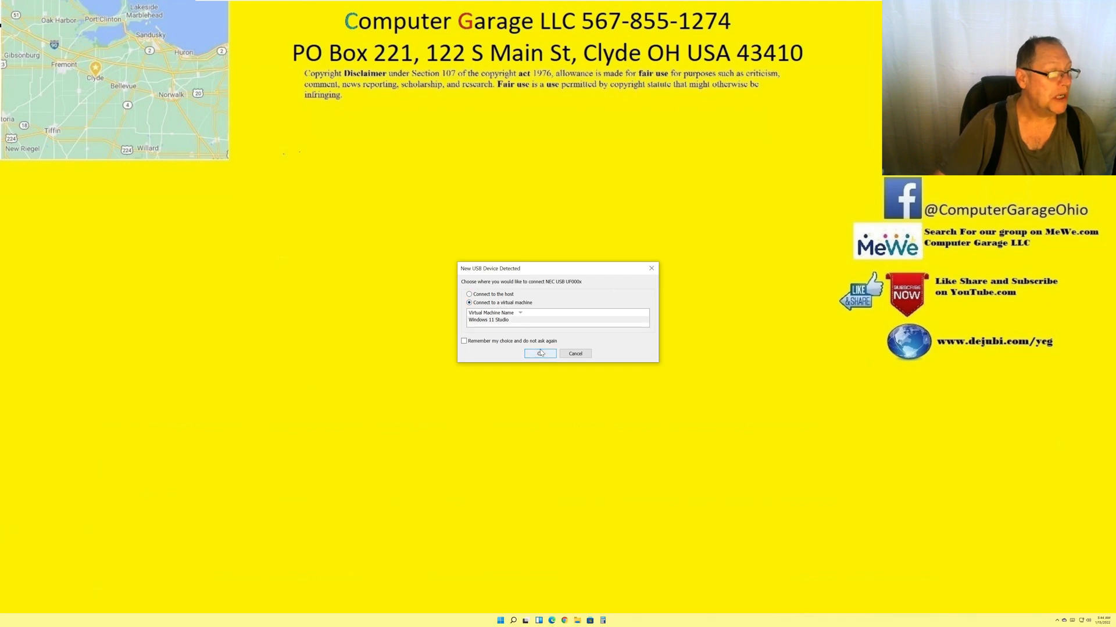
left_click(539, 353)
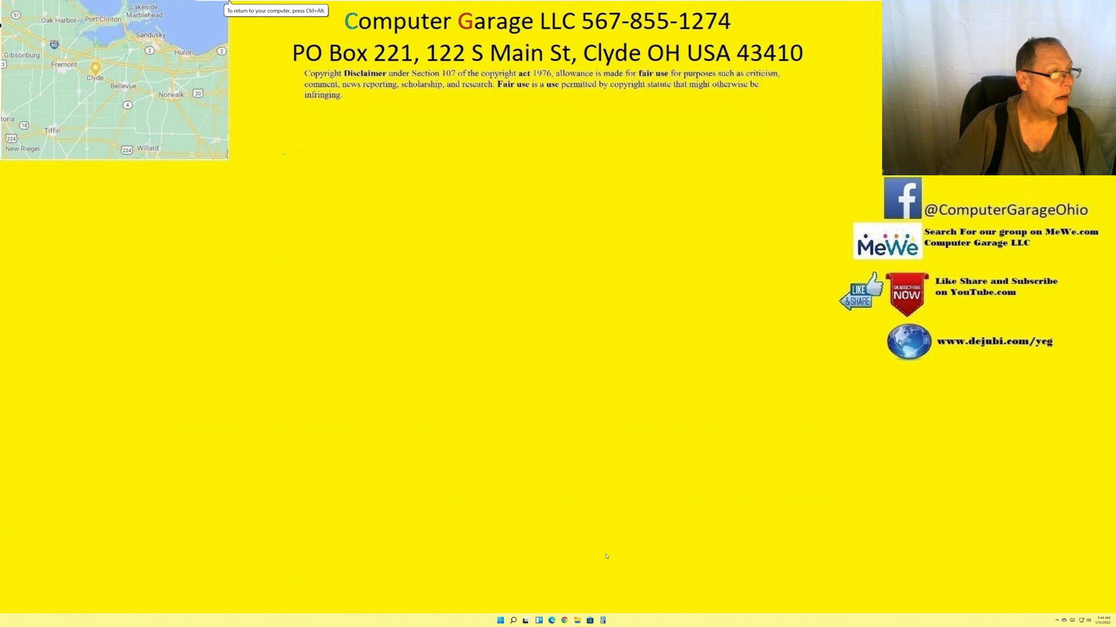
Step: Enter the virtual machine and show This PC in File Explorer
left_click(525, 620)
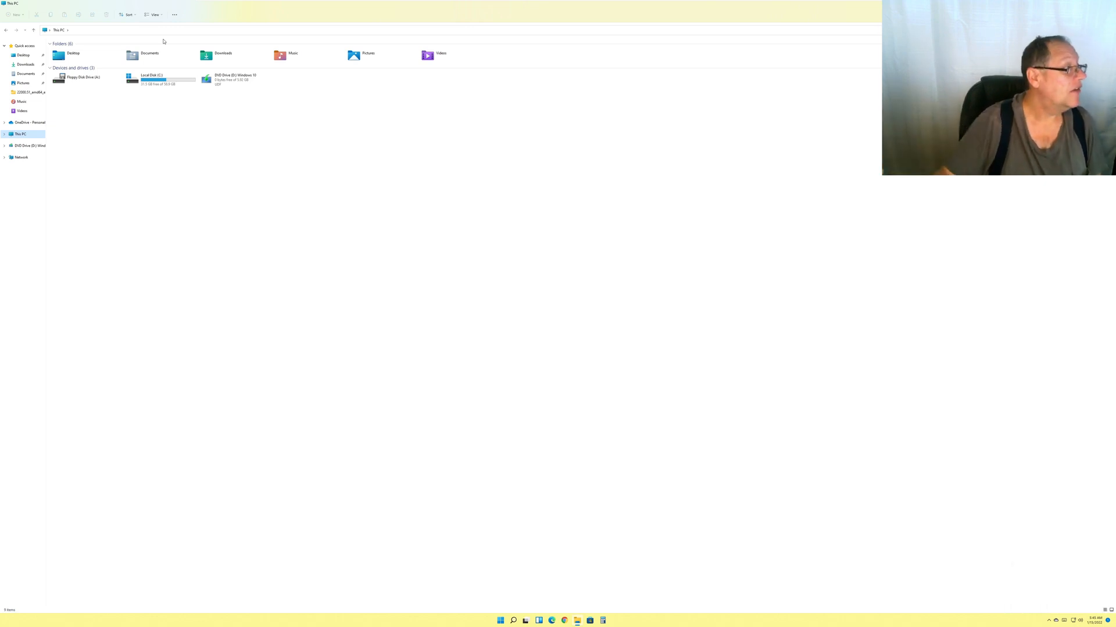
Step: Browse into Floppy Disk Drive (A:) and select its single ZIP file
left_click(80, 77)
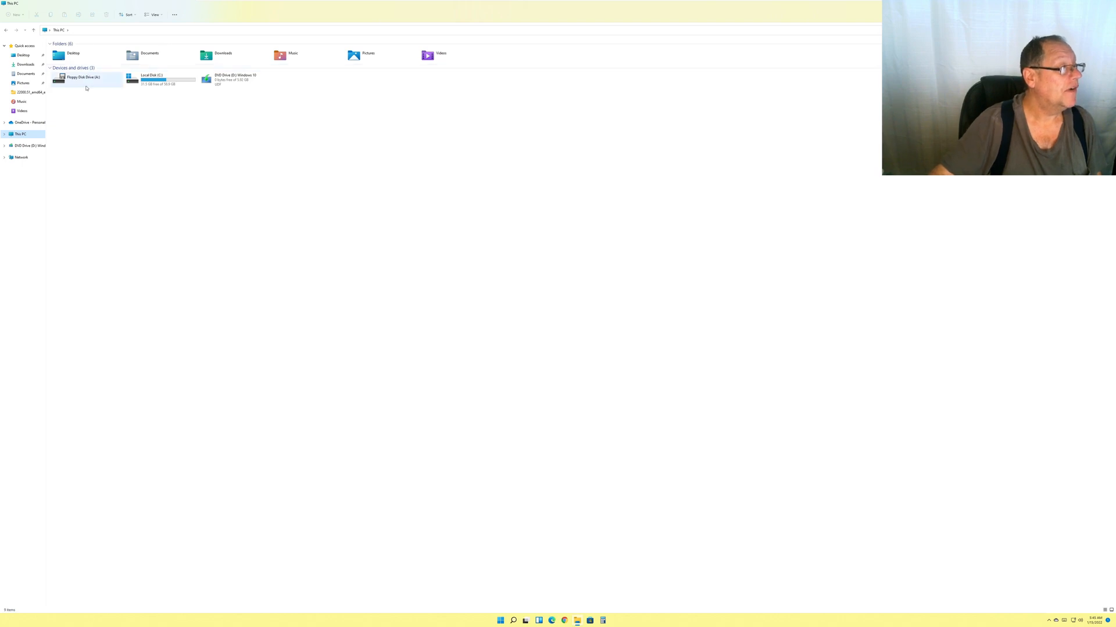
left_click(81, 77)
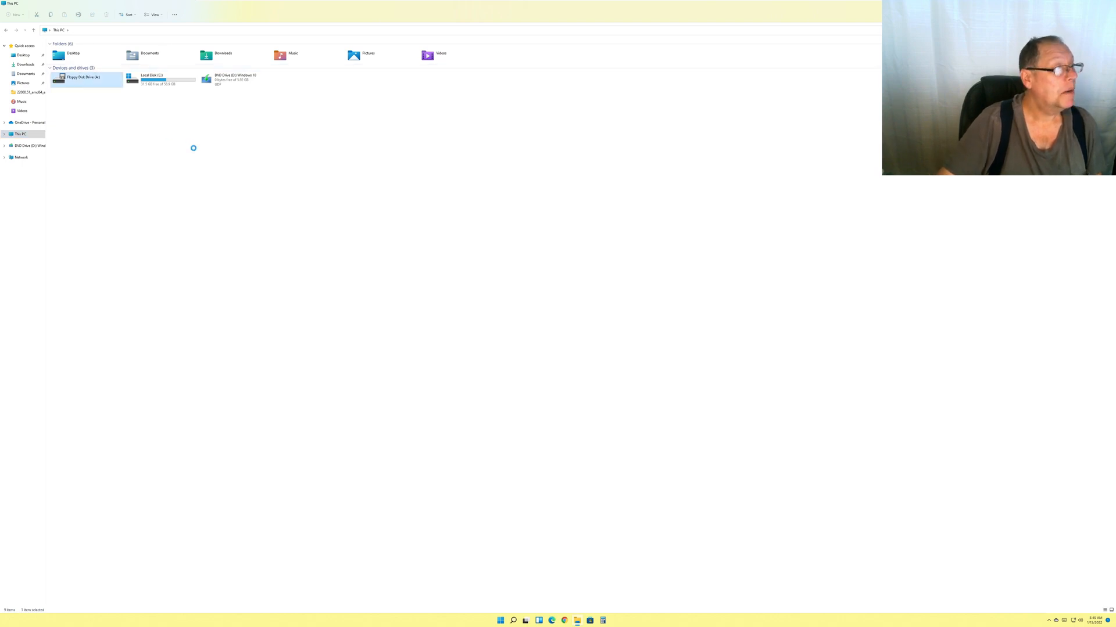
double_click(81, 77)
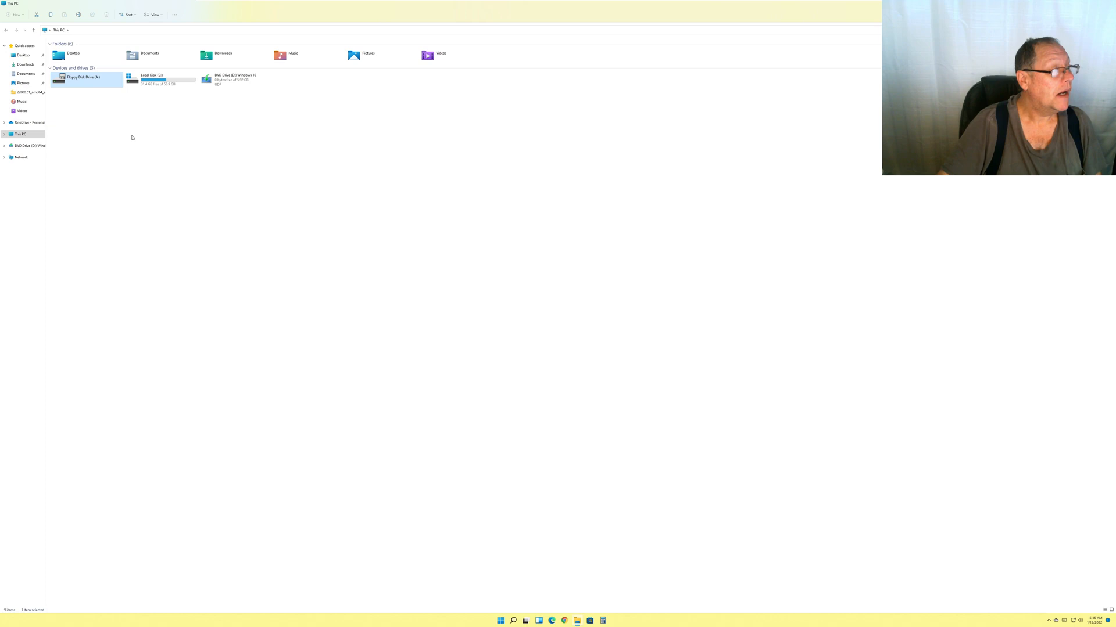
double_click(84, 77)
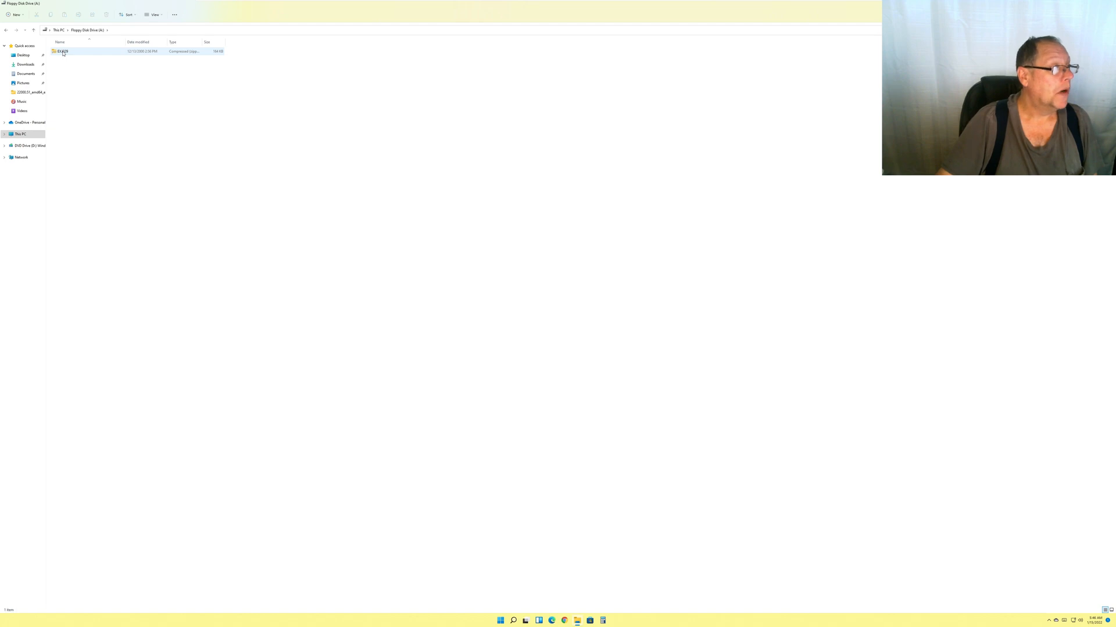
left_click(62, 50)
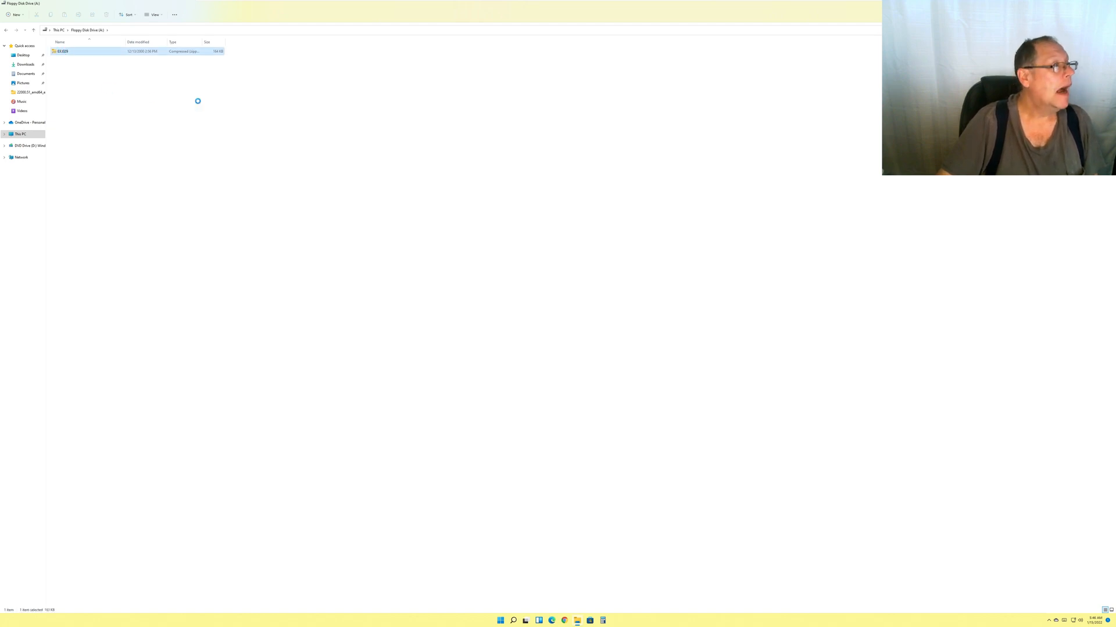
Step: Copy the ZIP from the floppy into Local Disk (C:), approving administrator permission
right_click(64, 50)
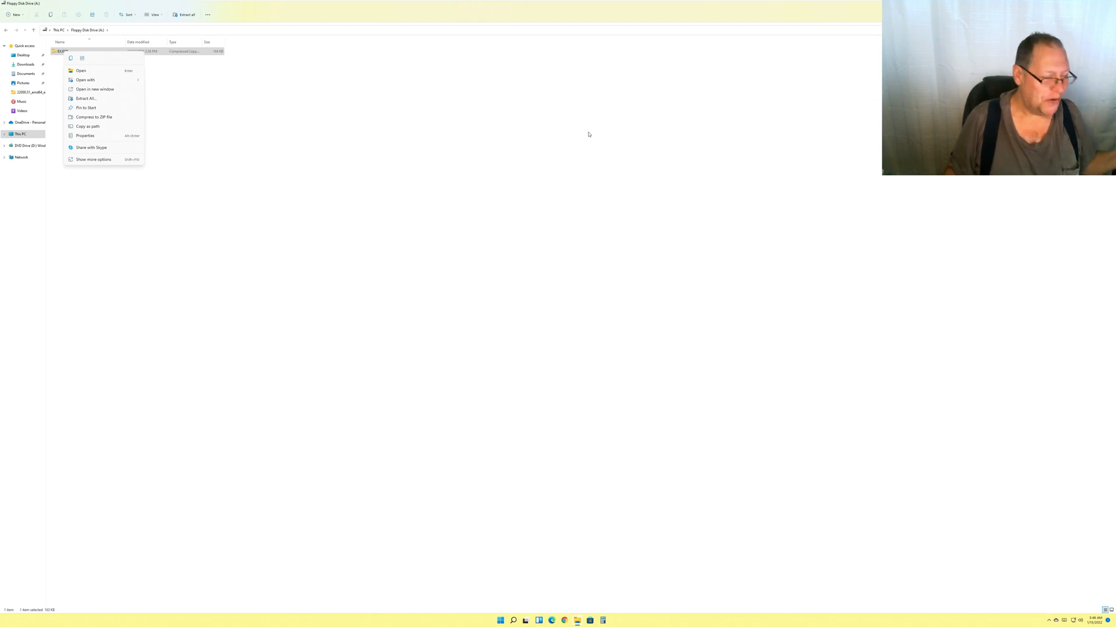
mouse_move(237, 109)
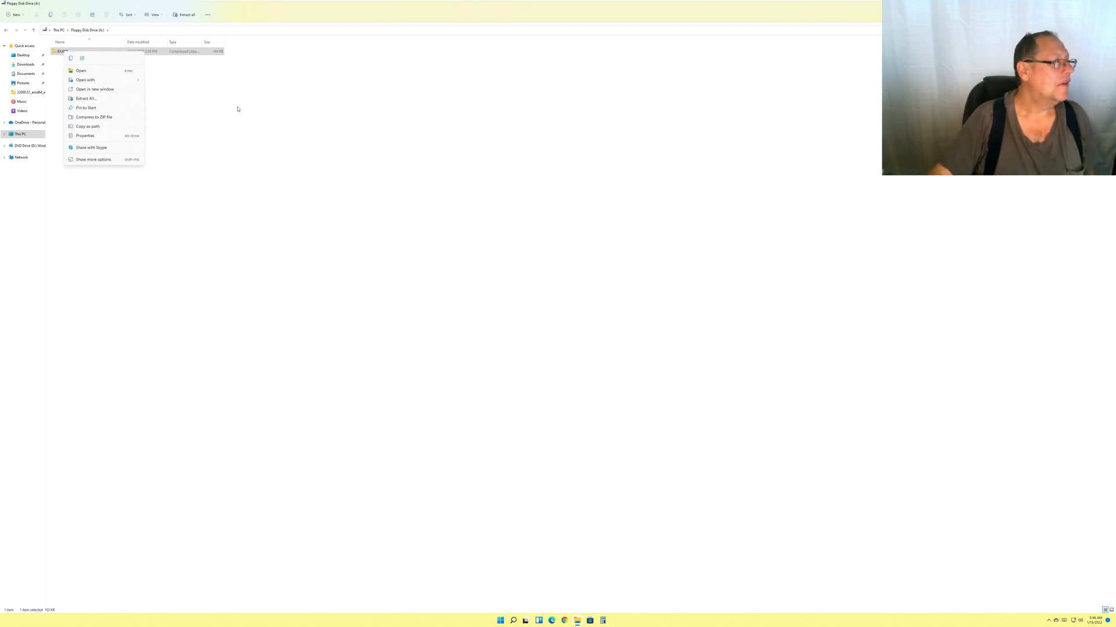
mouse_move(72, 60)
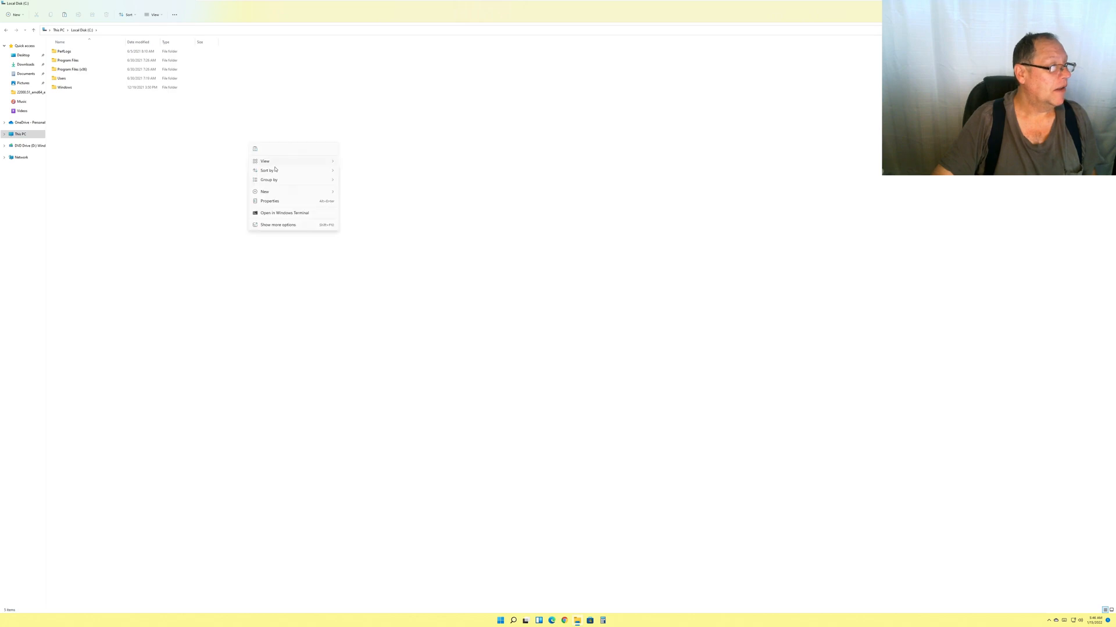
left_click(321, 166)
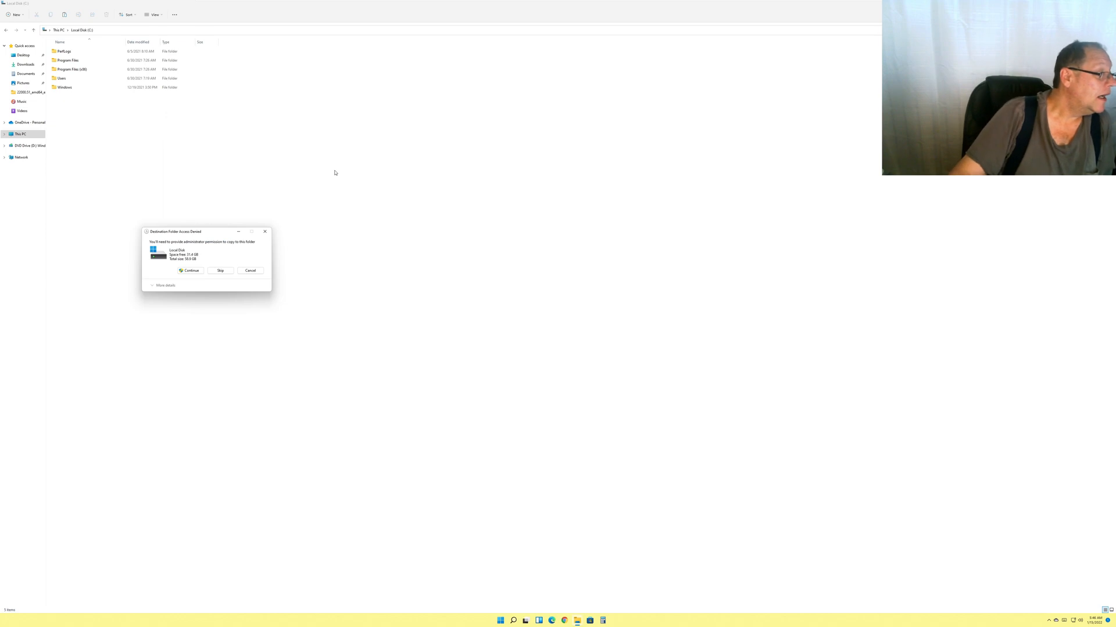
left_click(188, 271)
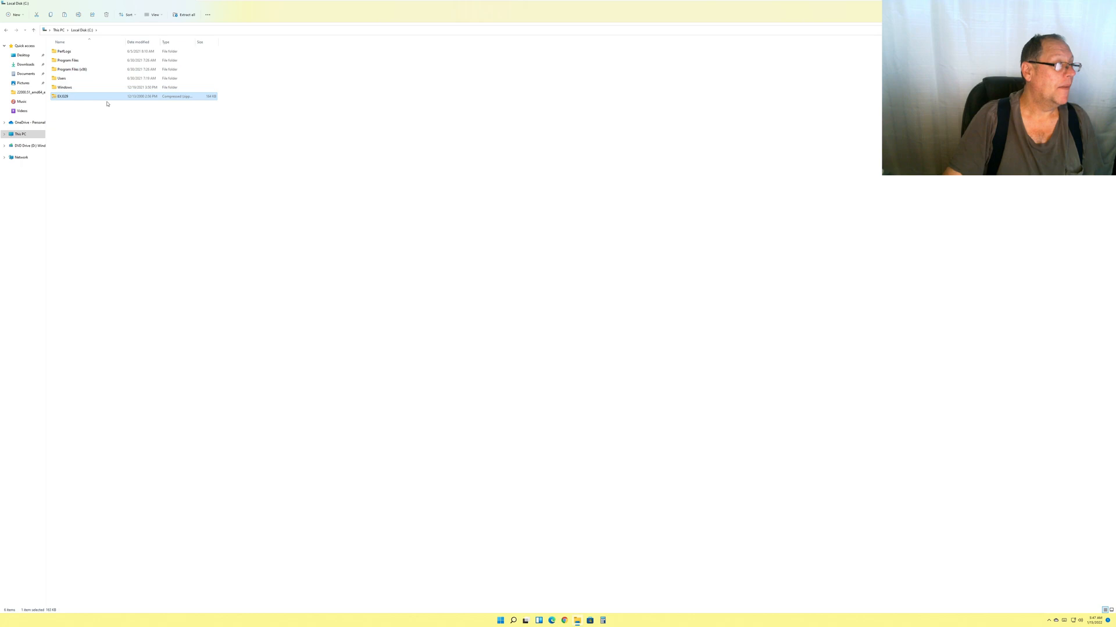
Step: Delete the copied ZIP from Local Disk (C:), approving administrator permission
right_click(63, 96)
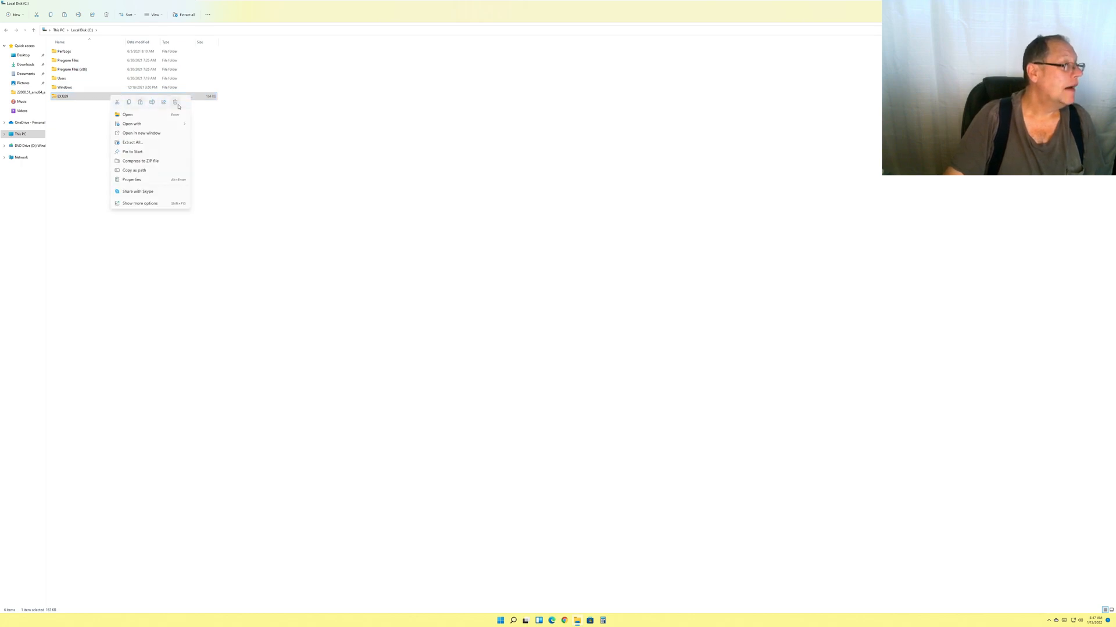
mouse_move(175, 102)
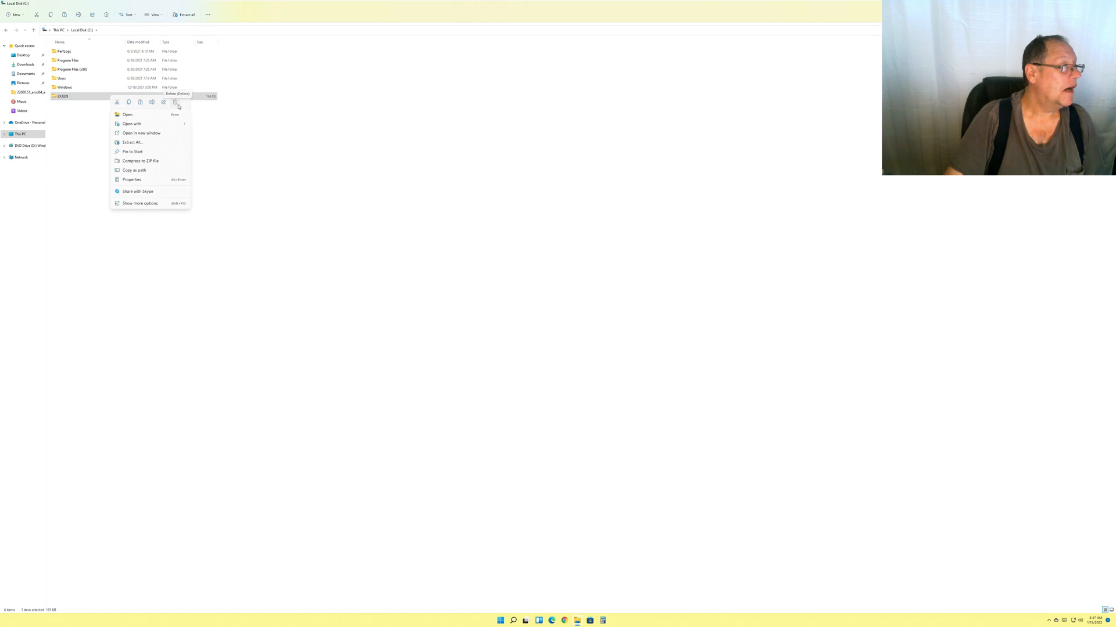
left_click(176, 103)
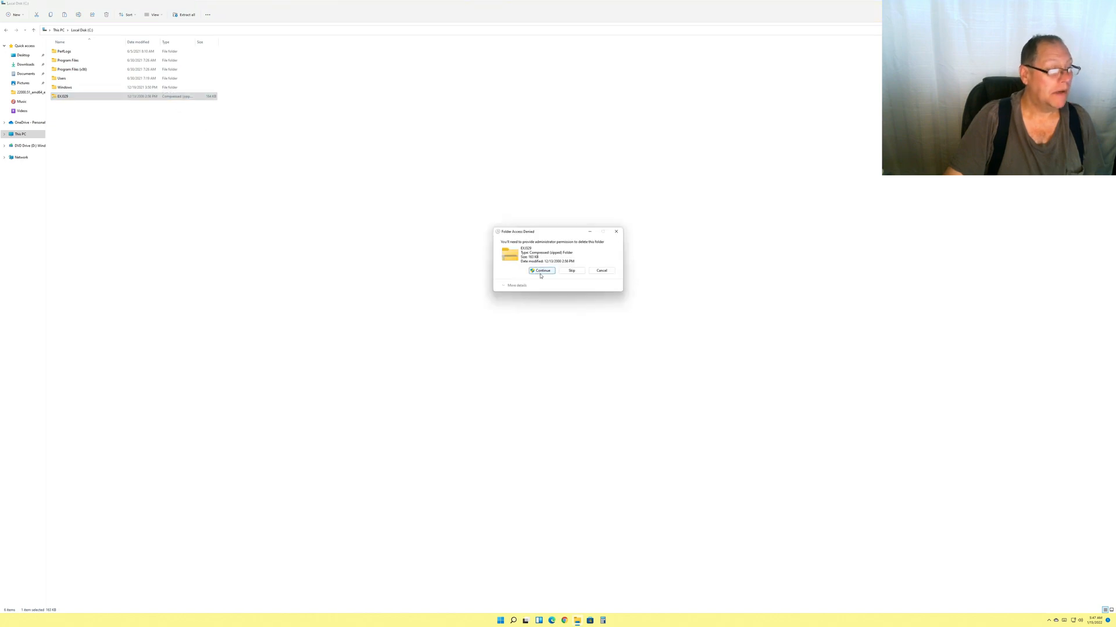
left_click(541, 270)
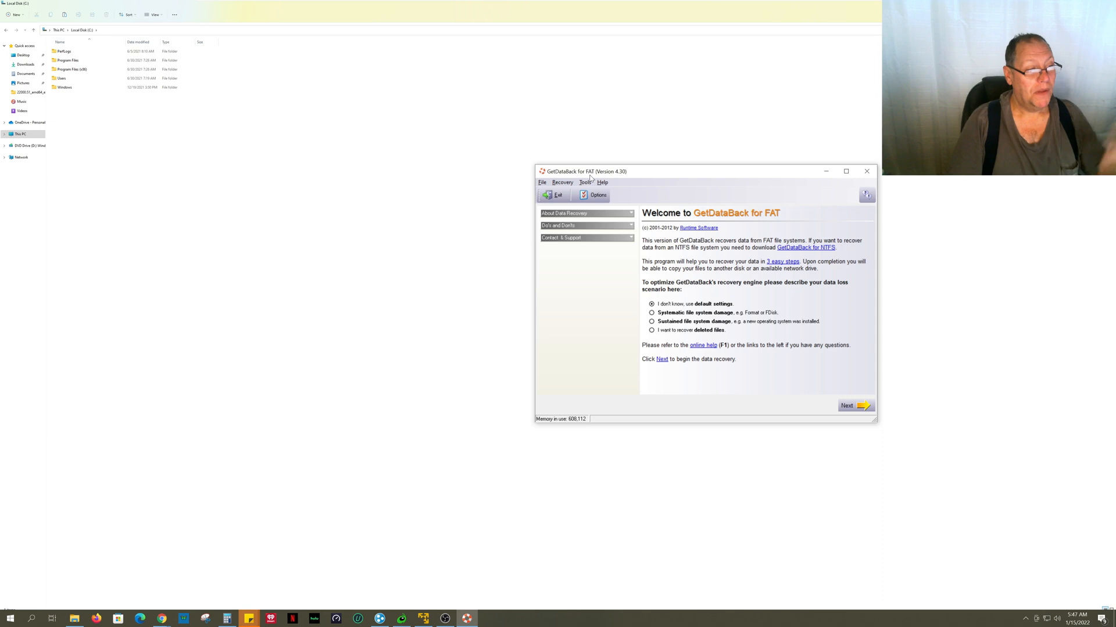
mouse_move(562, 183)
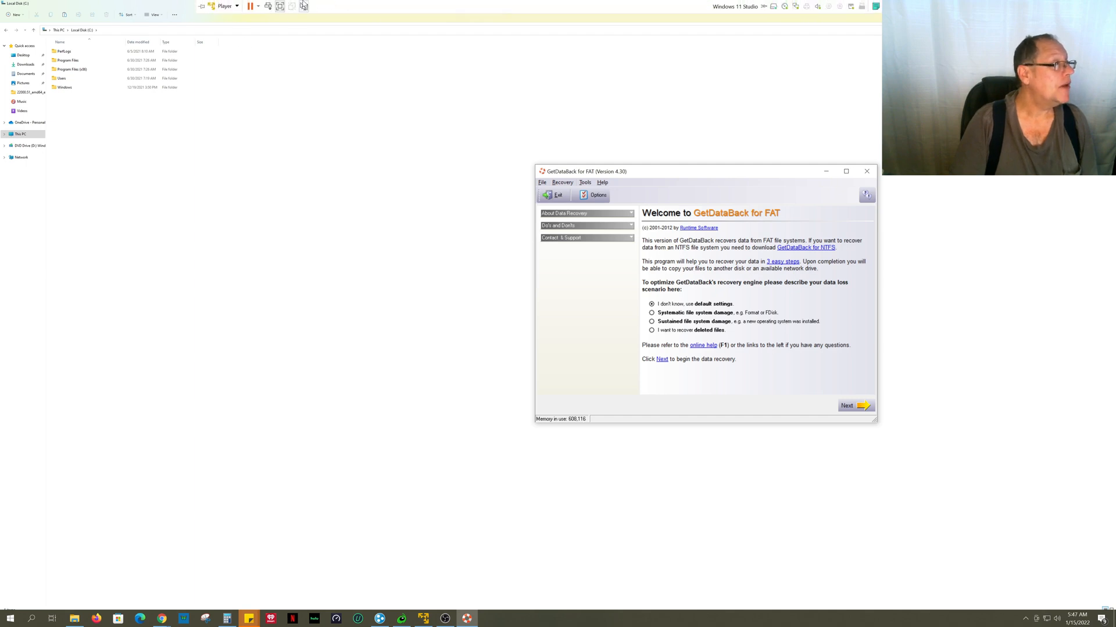
left_click(225, 6)
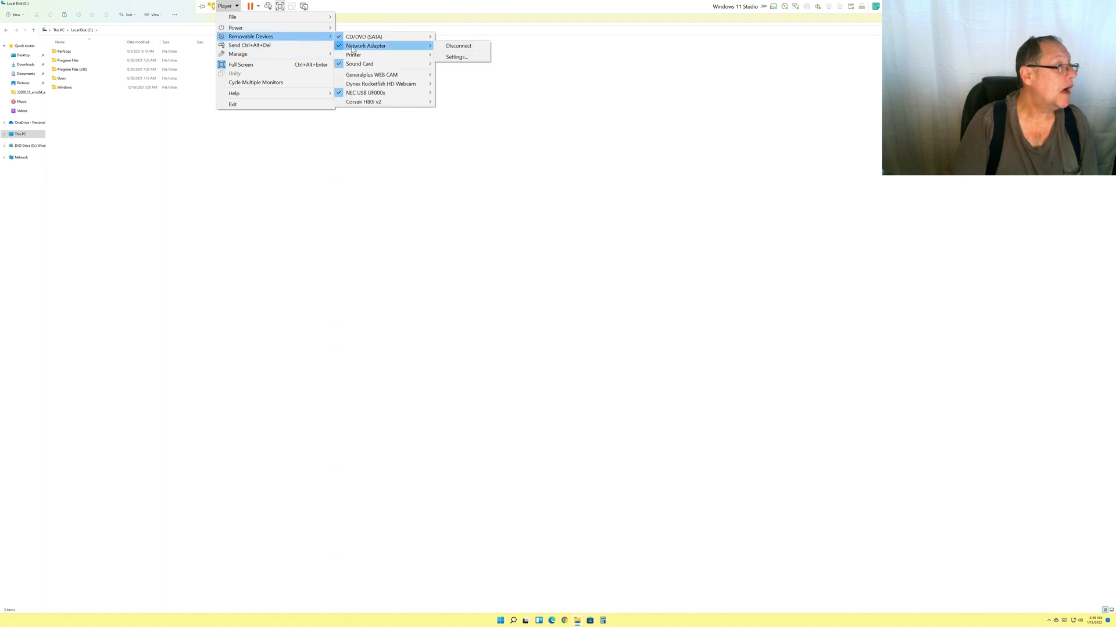
mouse_move(365, 93)
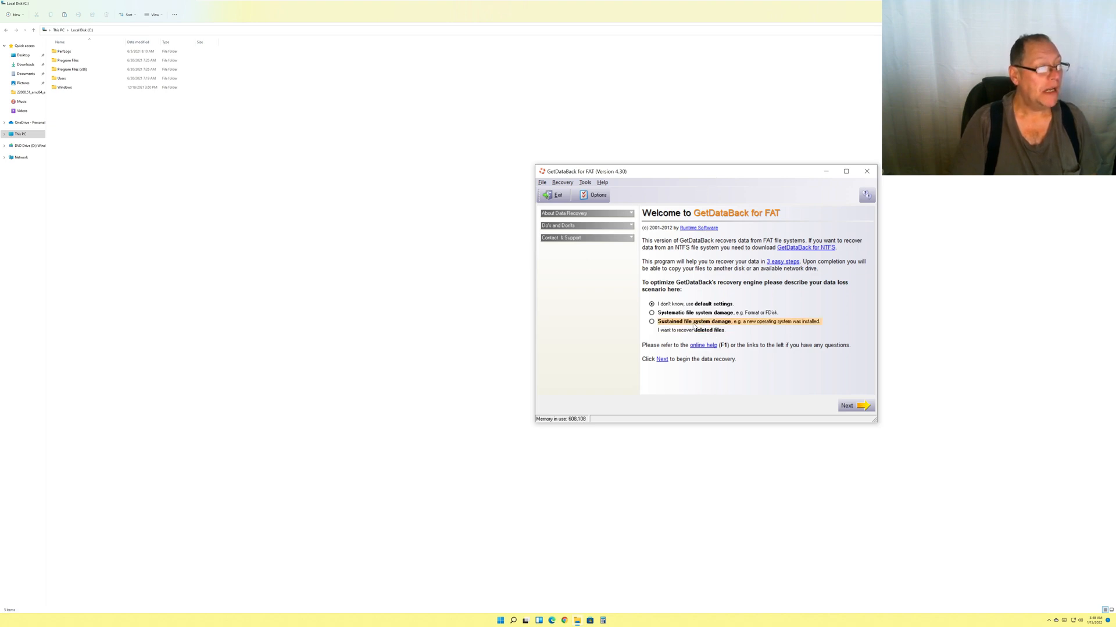
Step: Start recovery with default settings and pick '1st floppy drive 1.41 MB (FD0)' under Physical drives
left_click(652, 303)
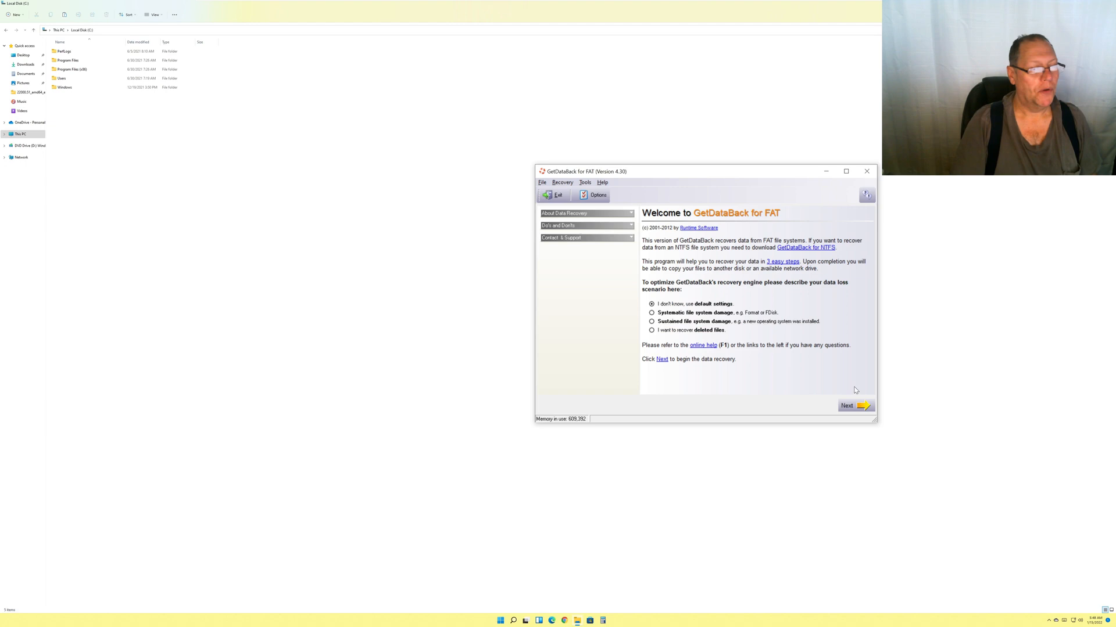
left_click(847, 406)
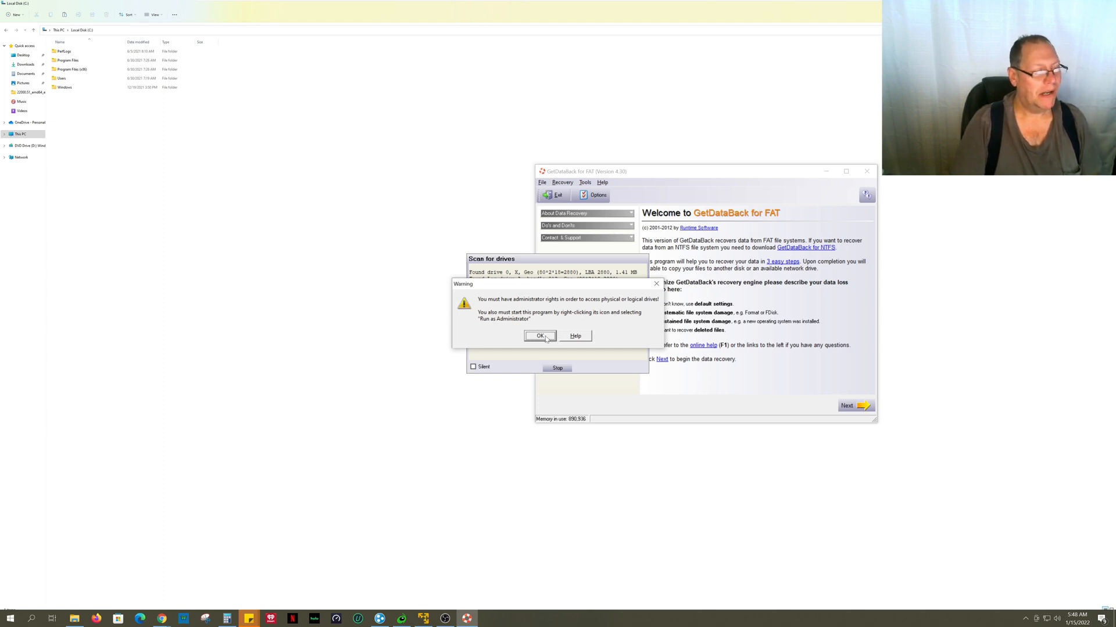
left_click(541, 336)
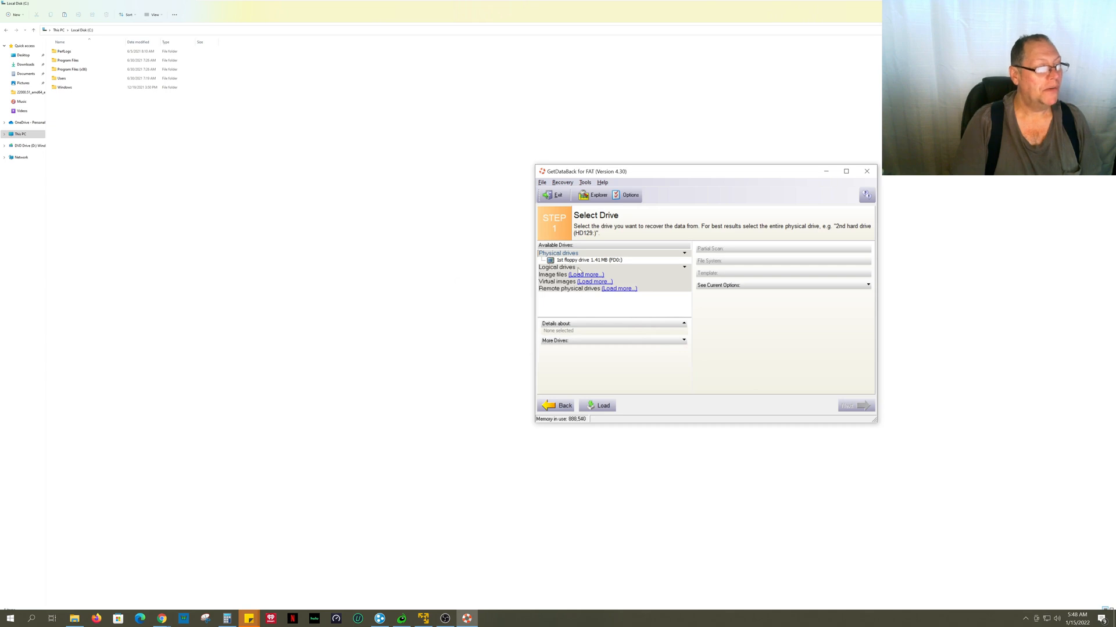
left_click(583, 259)
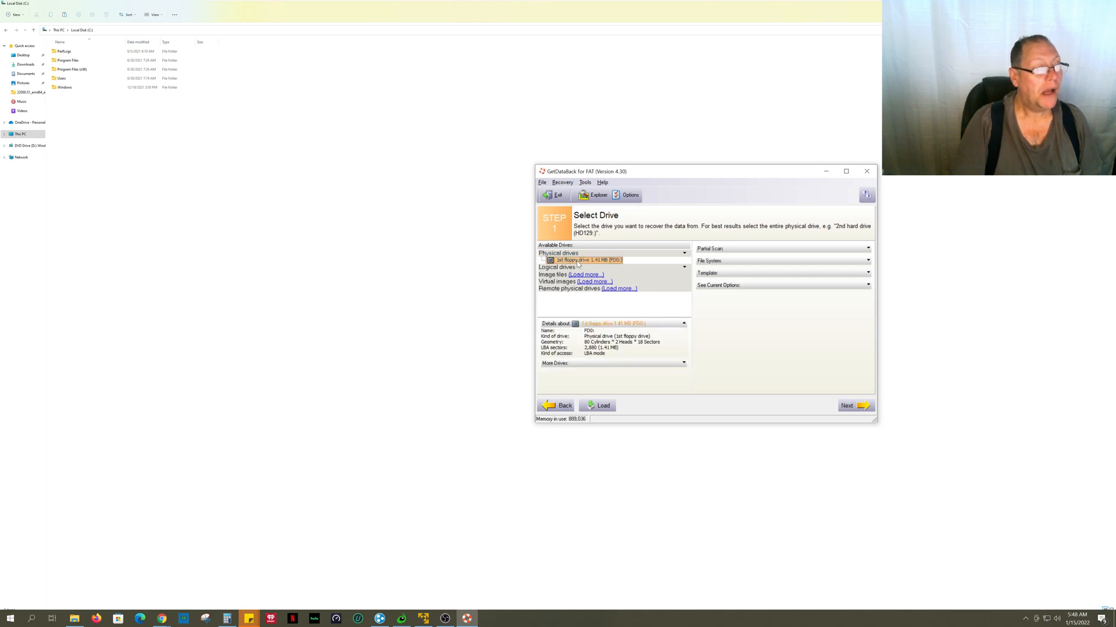
mouse_move(854, 406)
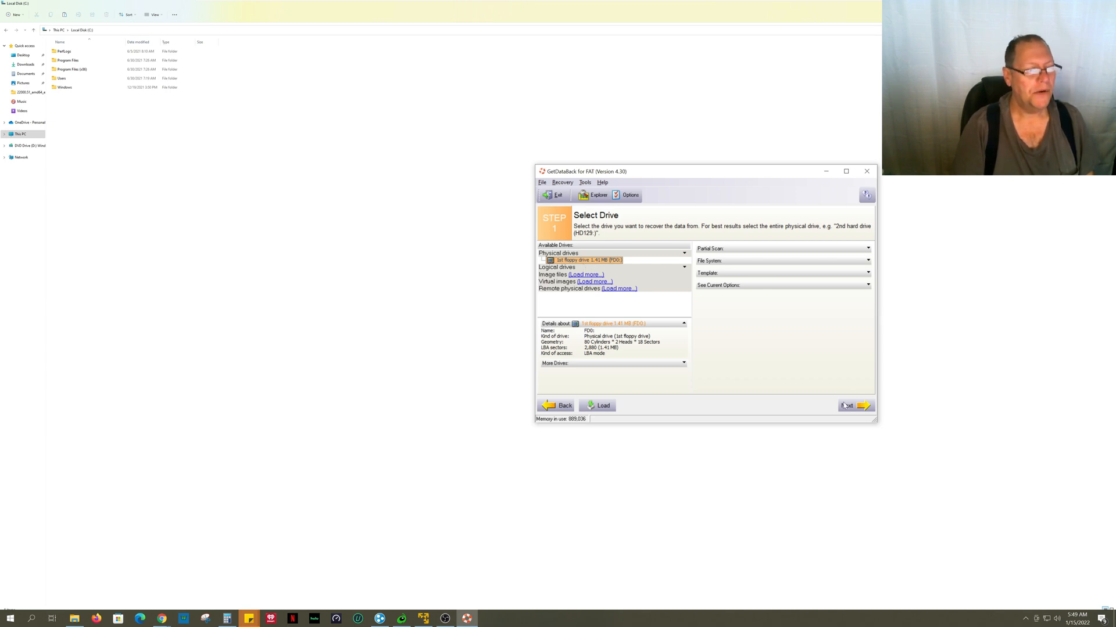
Step: Start scanning the floppy drive and let it analyse the directories
left_click(851, 405)
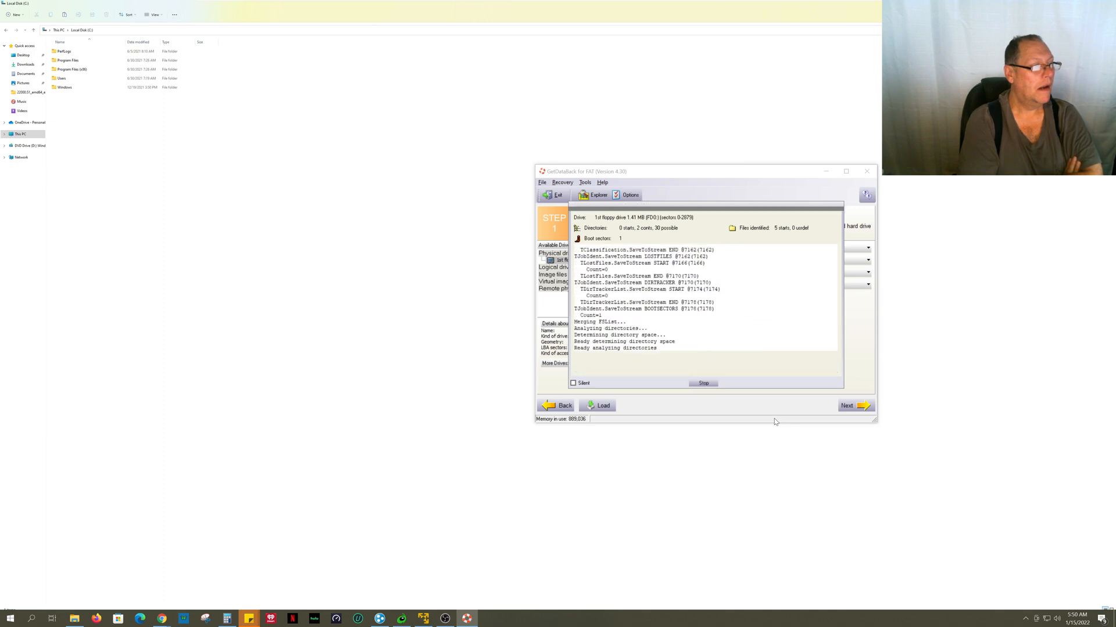
Step: Dismiss the scan report to reach Select File System with the FAT12 entry
left_click(846, 405)
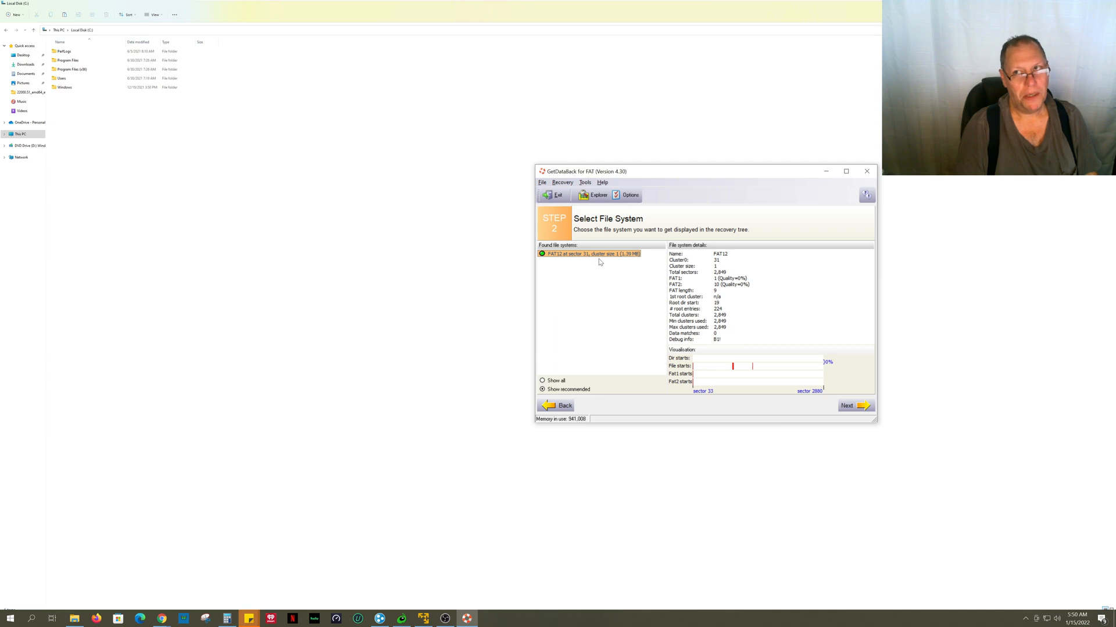
mouse_move(550, 265)
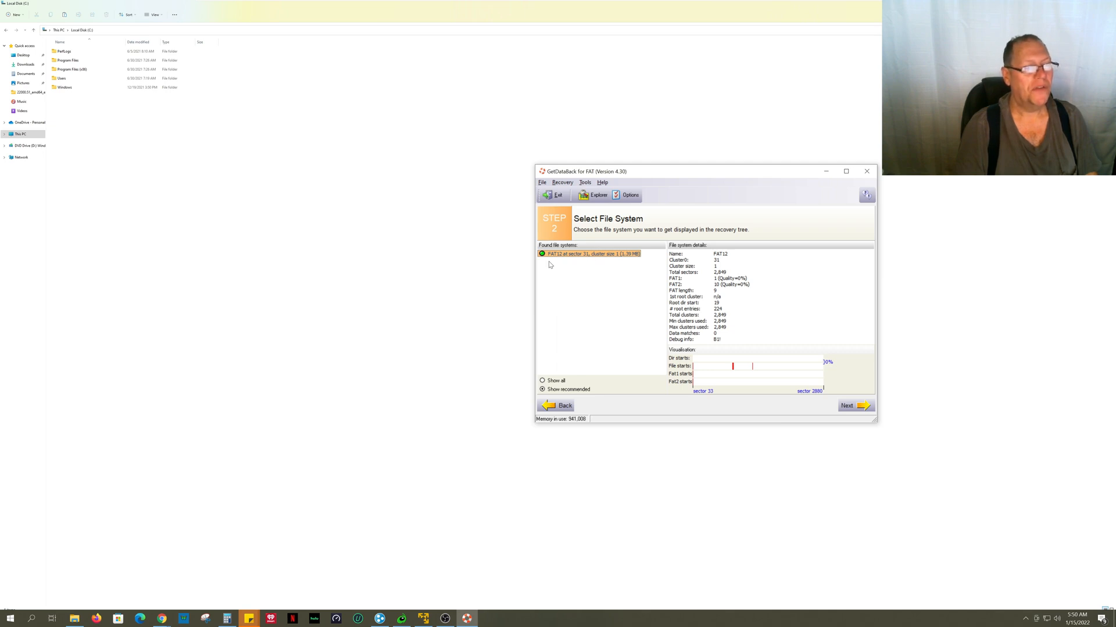
mouse_move(801, 403)
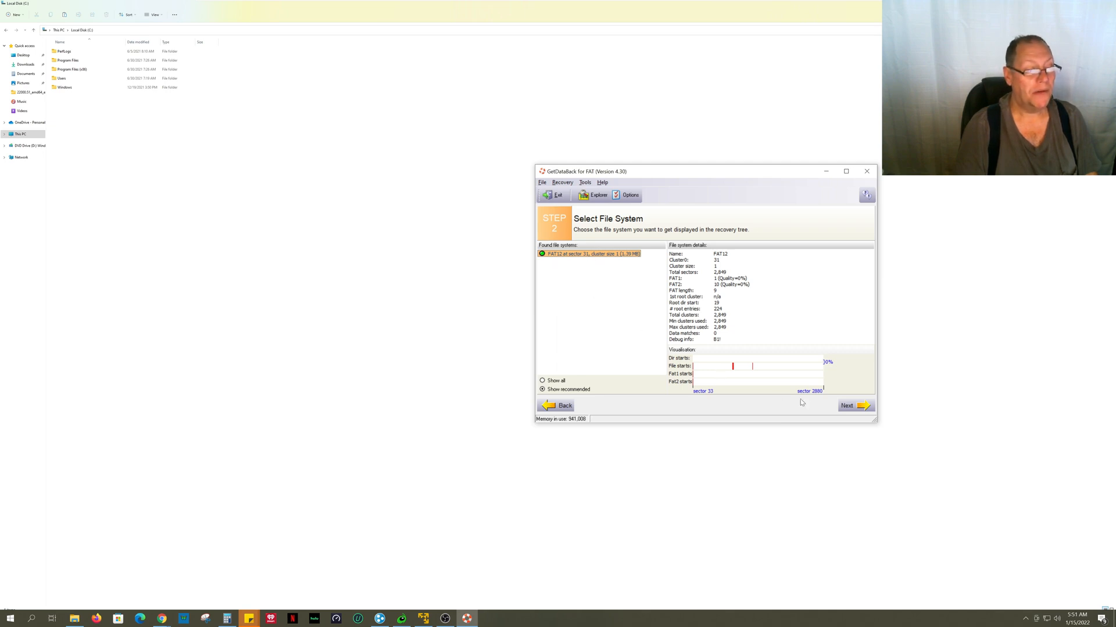
Step: Accept the FAT12 file system to show the Recovery Tree with the recovered ZIP
left_click(846, 405)
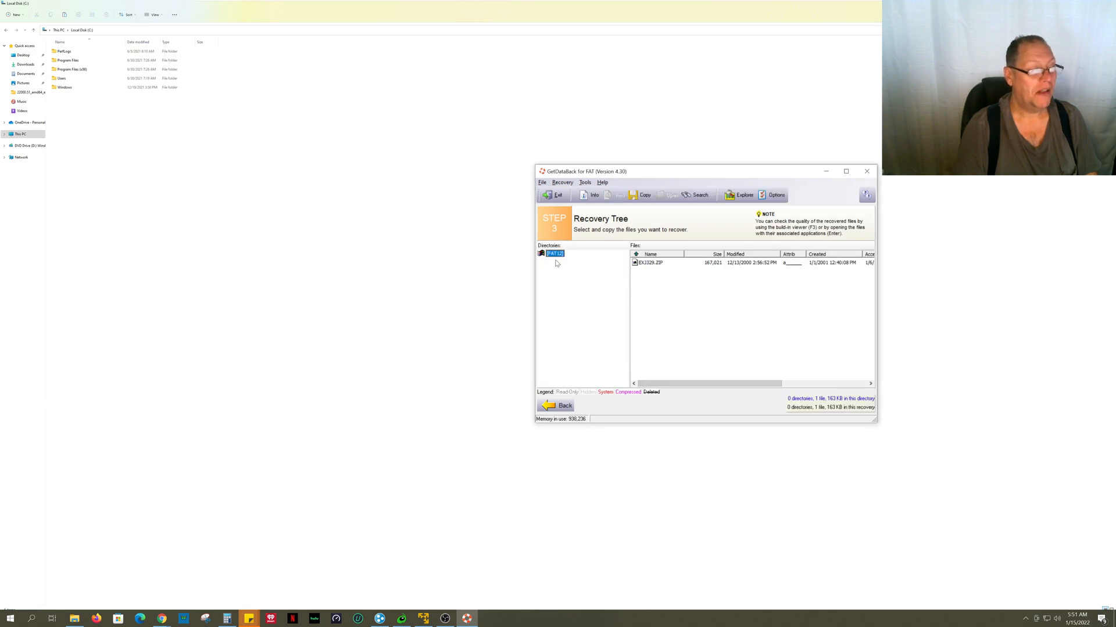
mouse_move(585, 284)
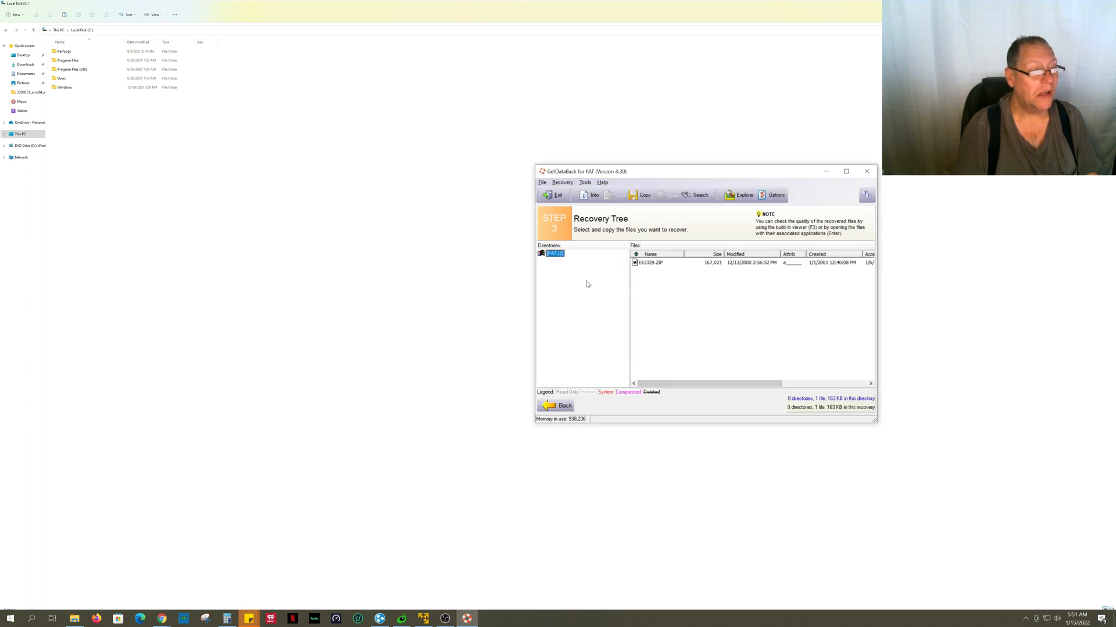
mouse_move(552, 269)
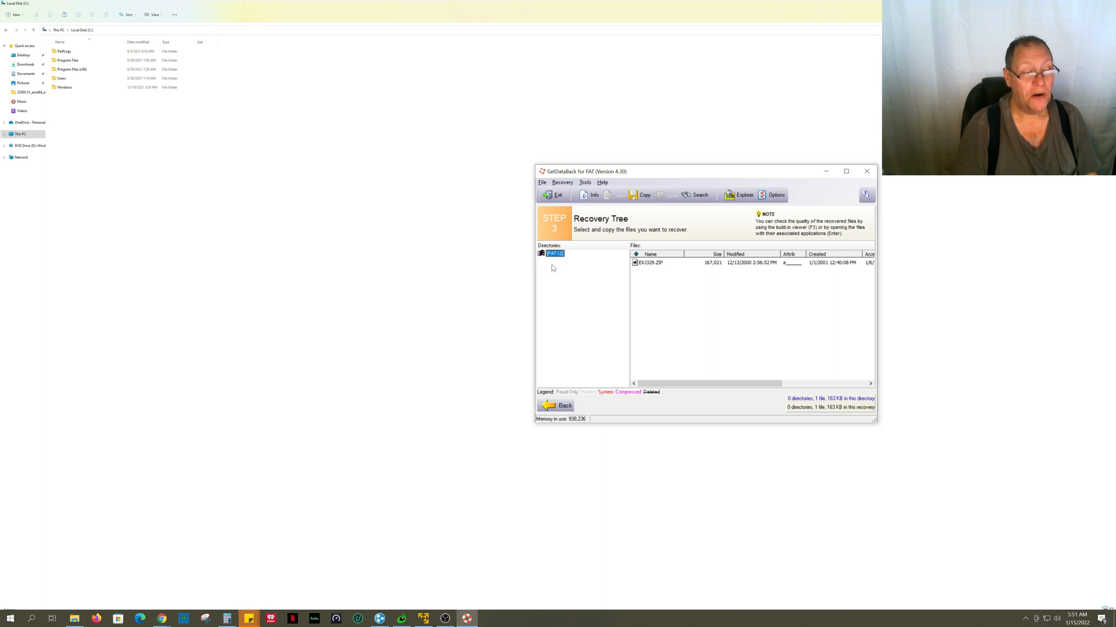
mouse_move(573, 308)
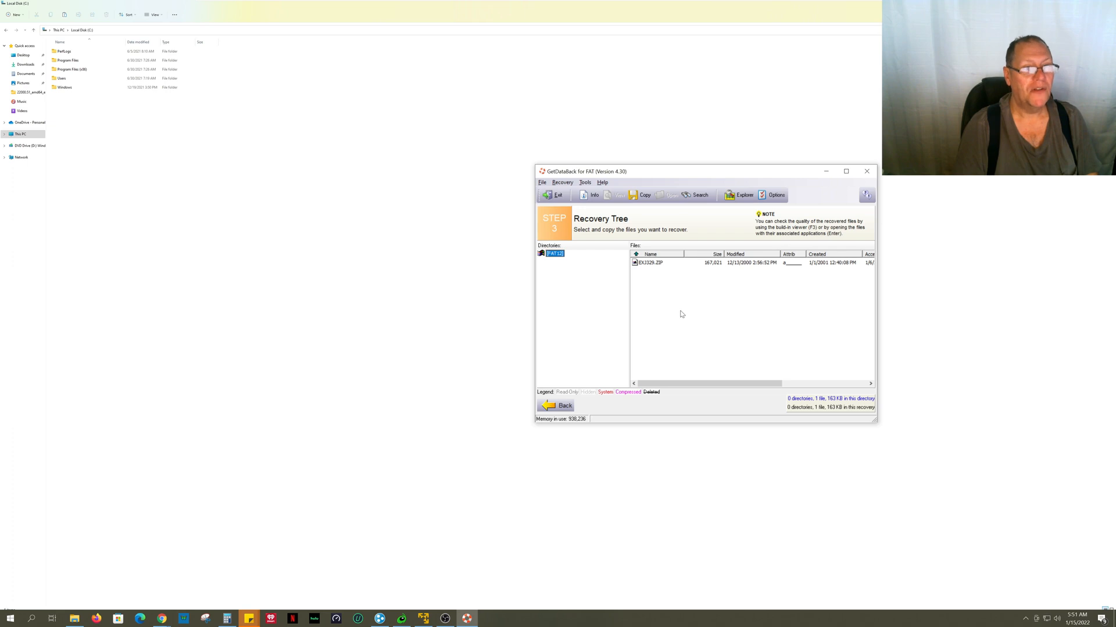
mouse_move(669, 294)
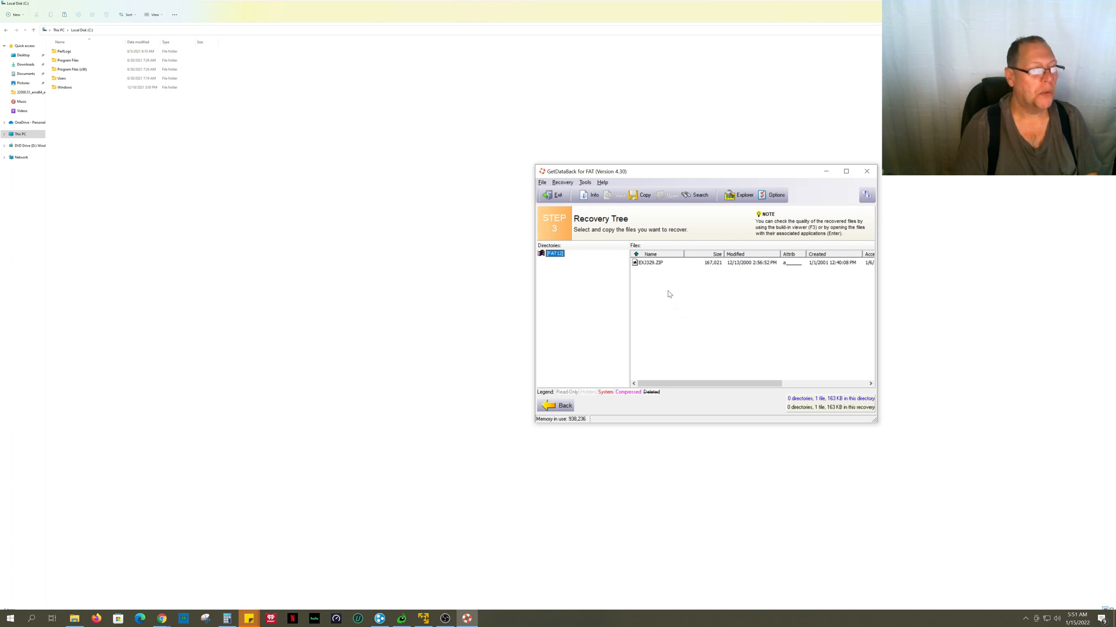
Step: Copy the recovered 163 KB ZIP file out to the default destination folder
left_click(650, 263)
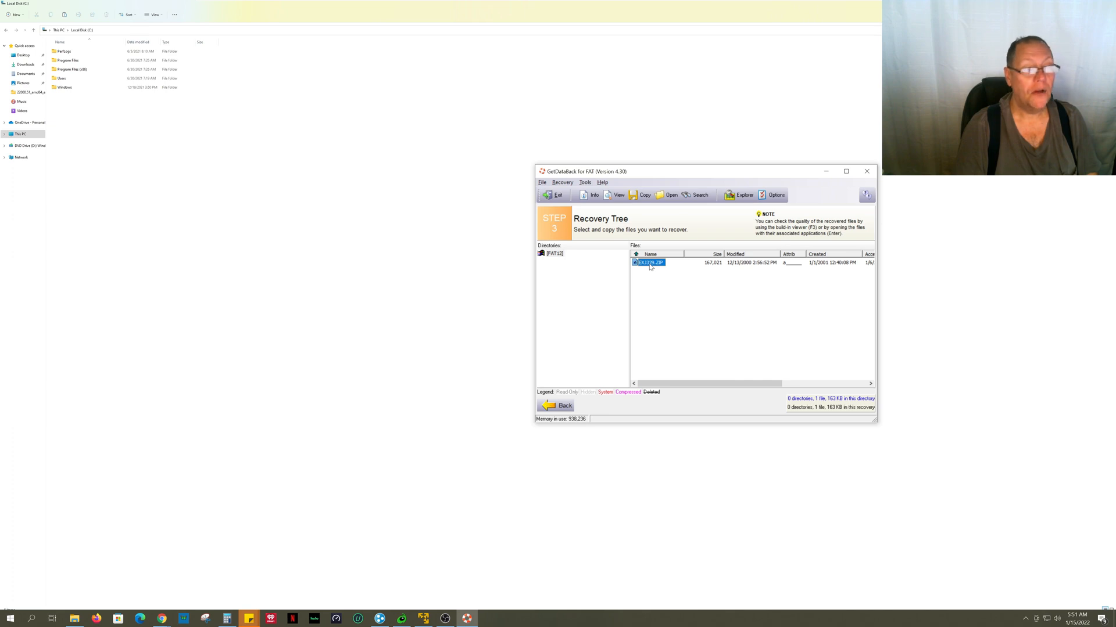
right_click(648, 262)
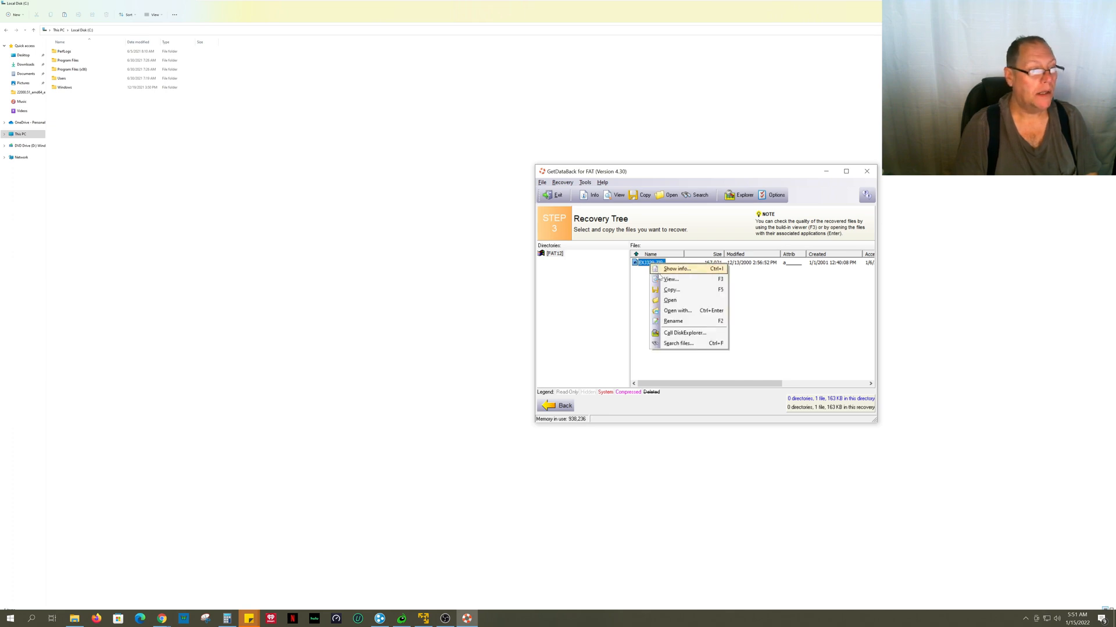
left_click(671, 290)
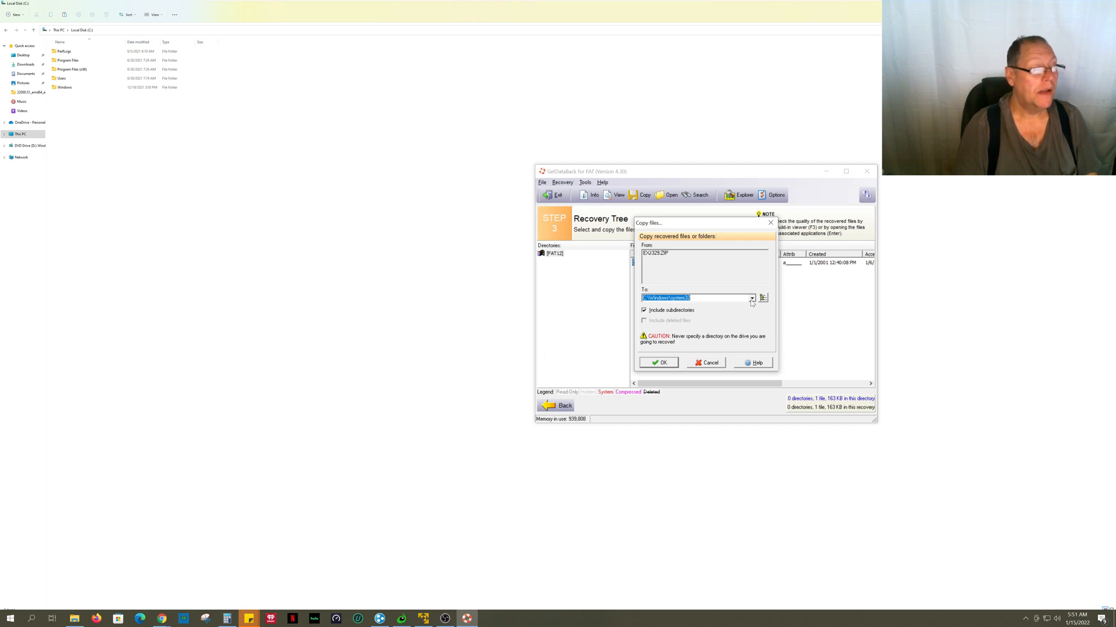
left_click(706, 362)
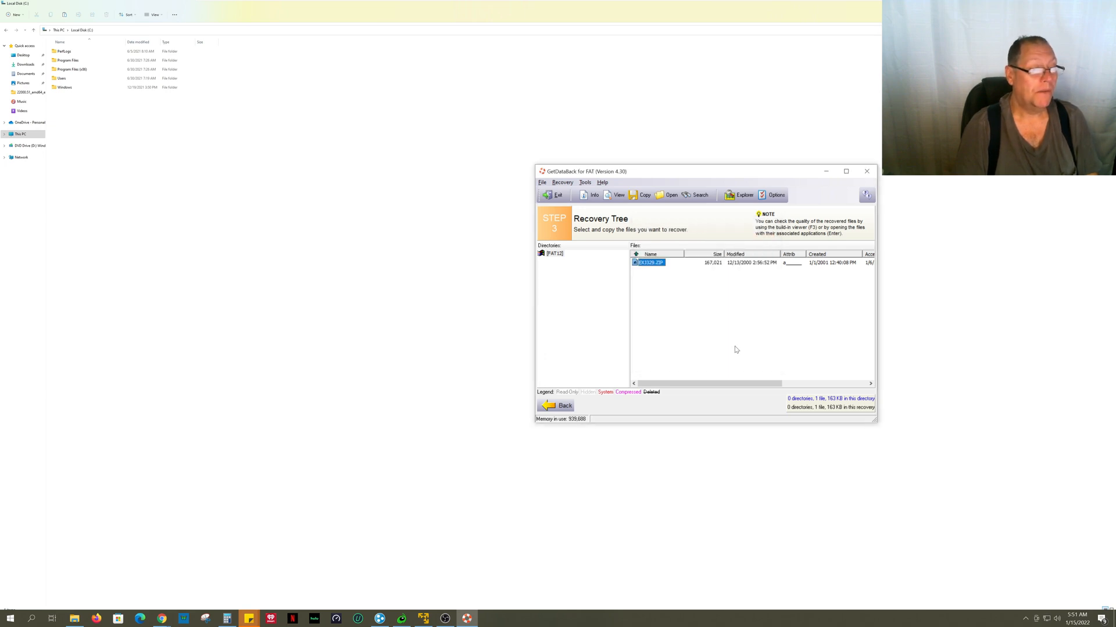
mouse_move(754, 337)
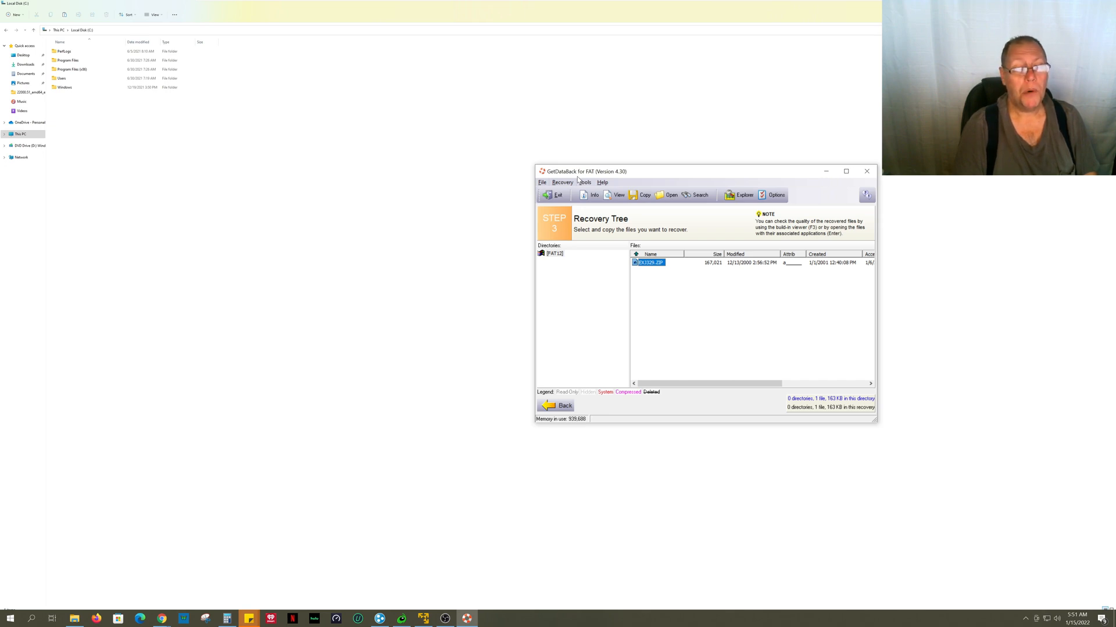
mouse_move(751, 267)
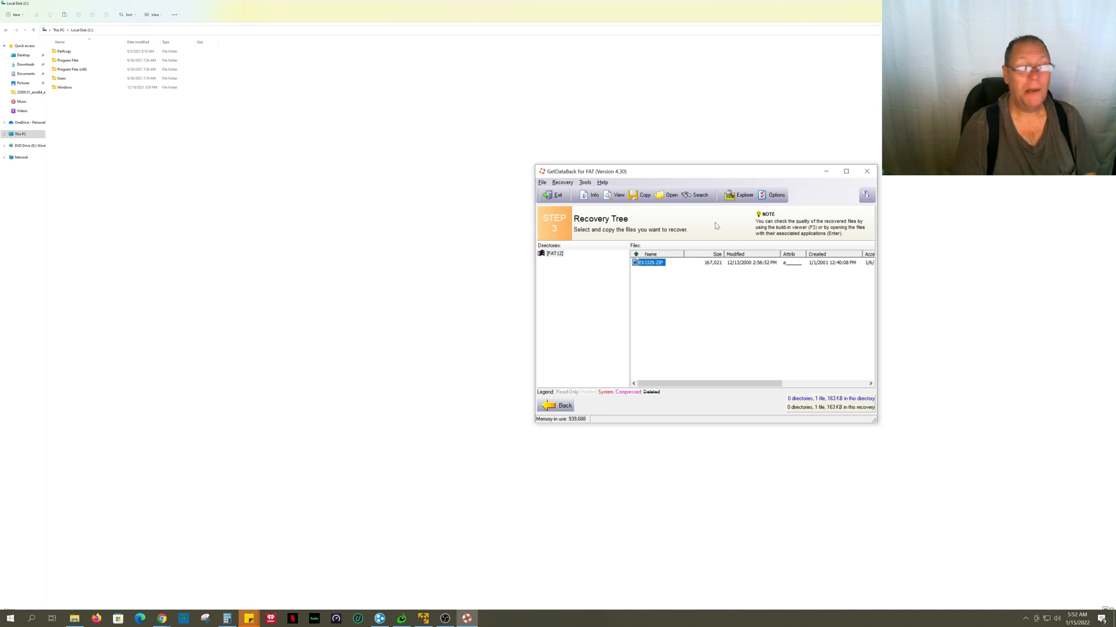
mouse_move(713, 228)
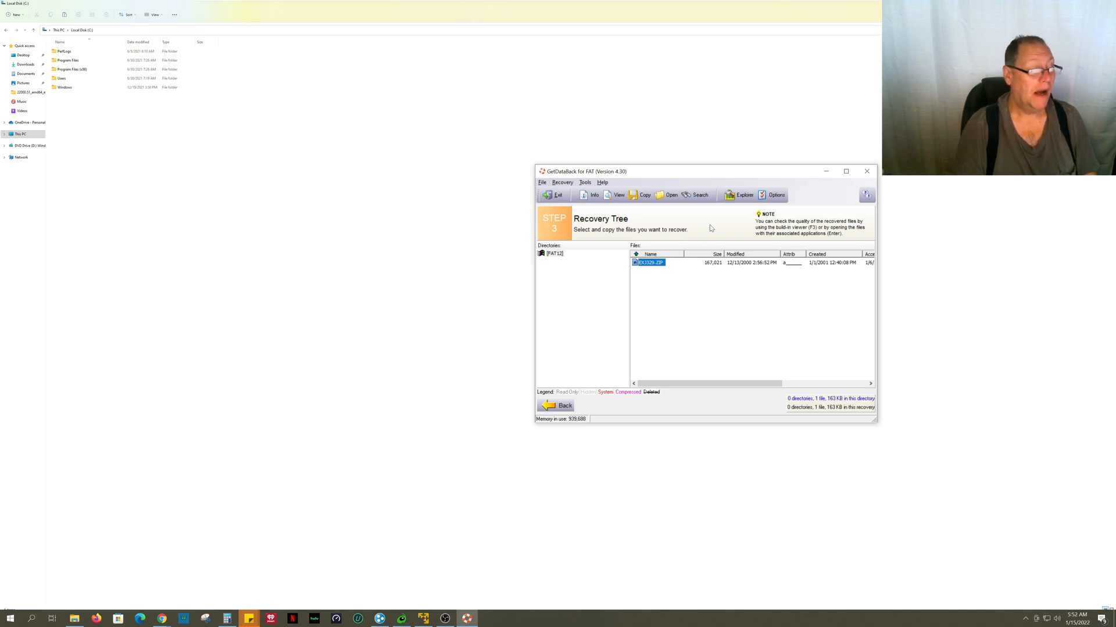
mouse_move(686, 289)
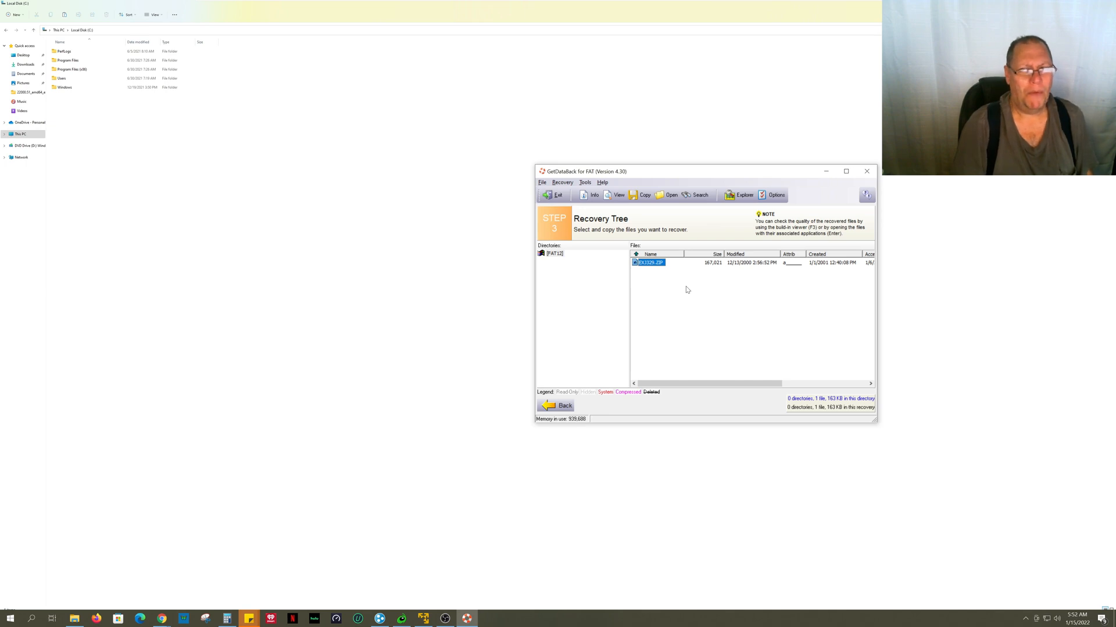
mouse_move(710, 272)
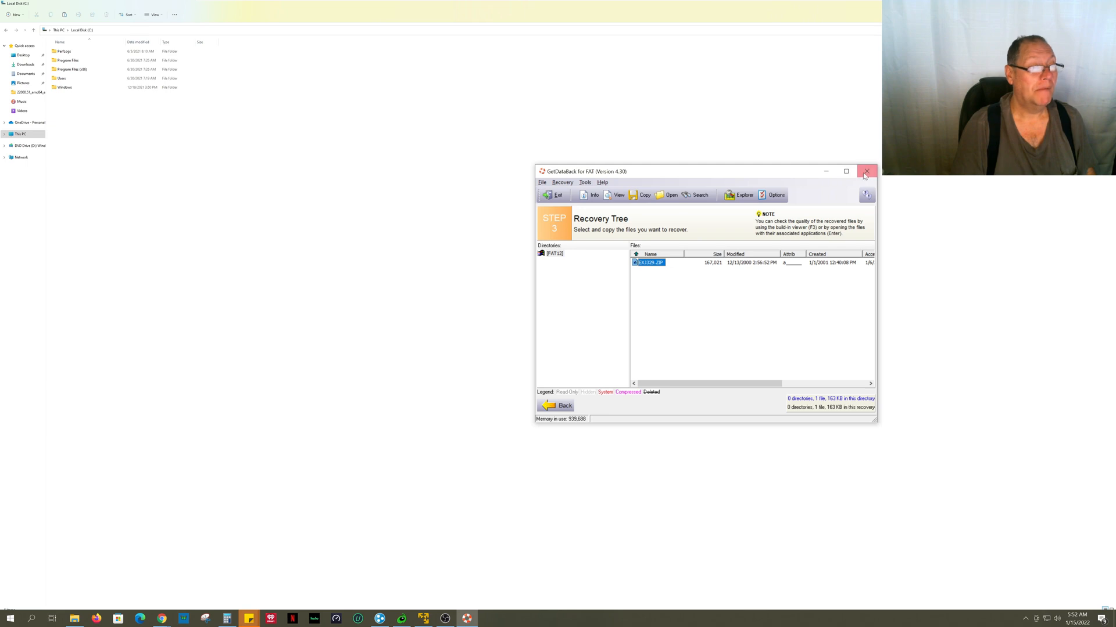
Step: Exit GetDataBack for FAT and confirm the 'Do you really want to exit?' prompt
left_click(866, 171)
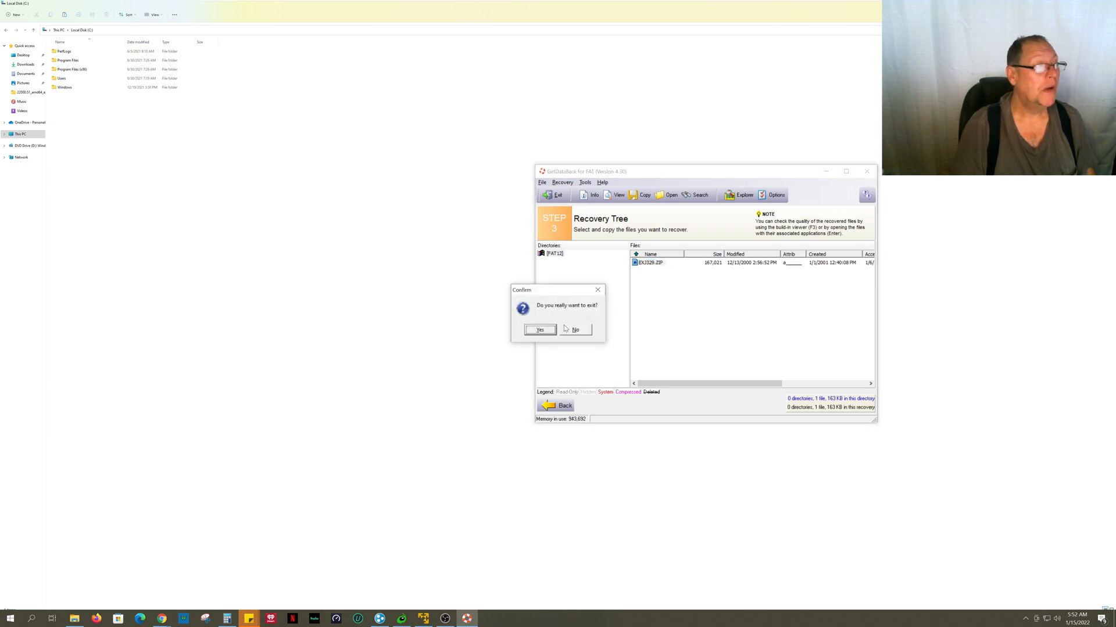
left_click(539, 328)
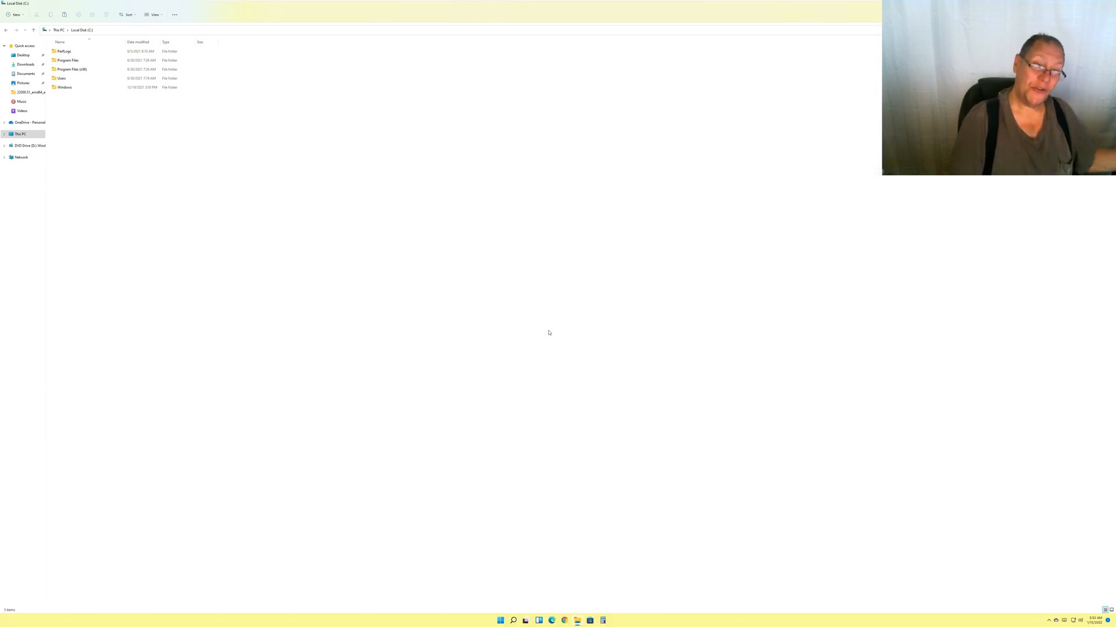